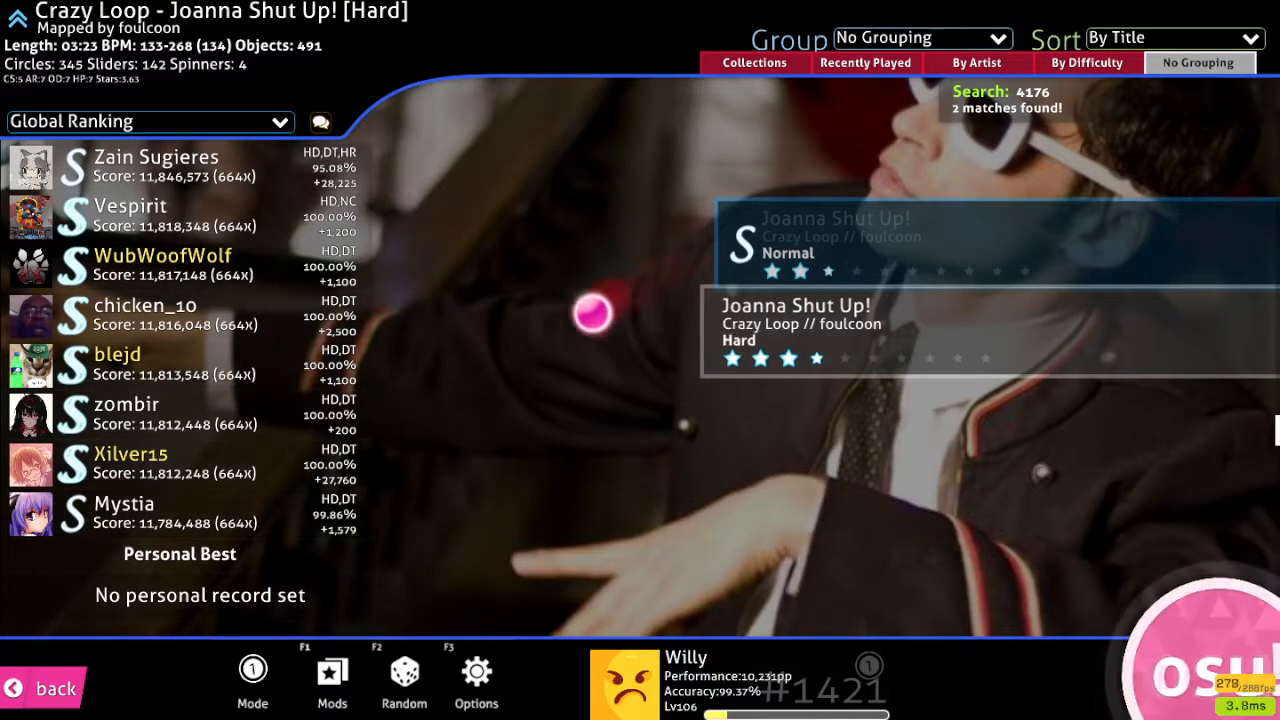
mouse_move(444, 324)
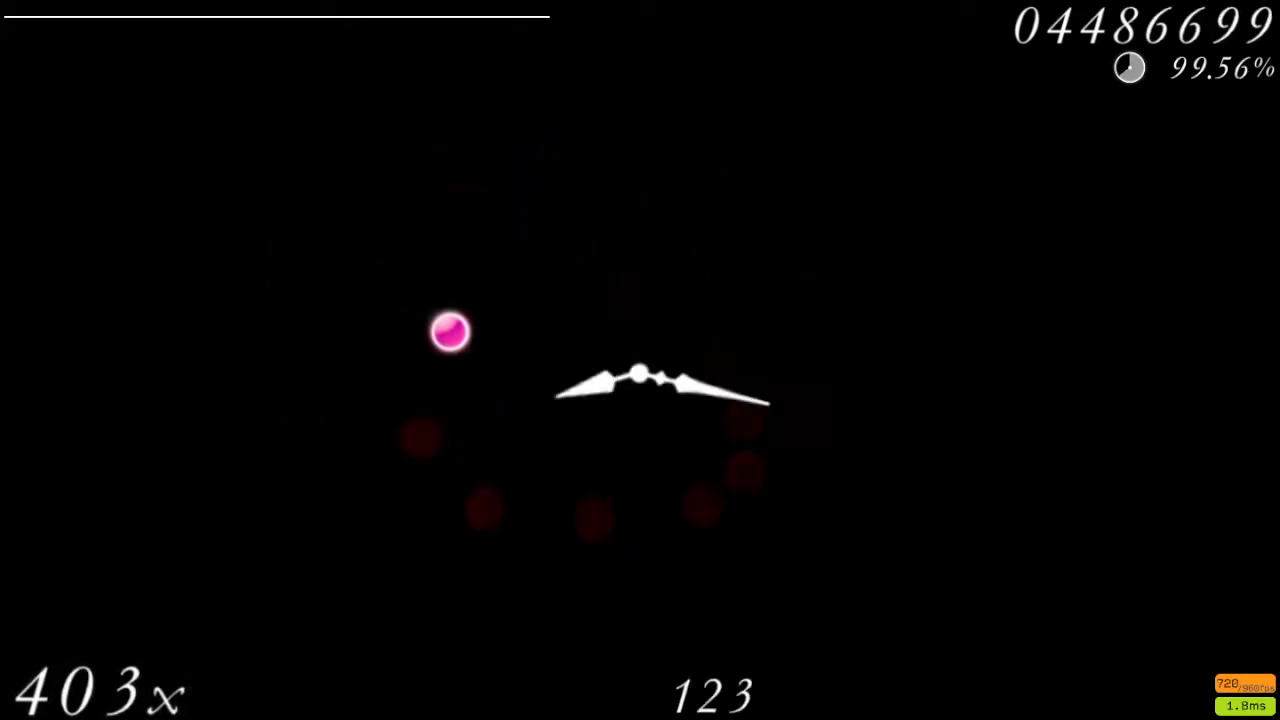
Hit the circles and sliders in time, building the combo toward 639x at about 99.5% accuracy.
left_click(620, 320)
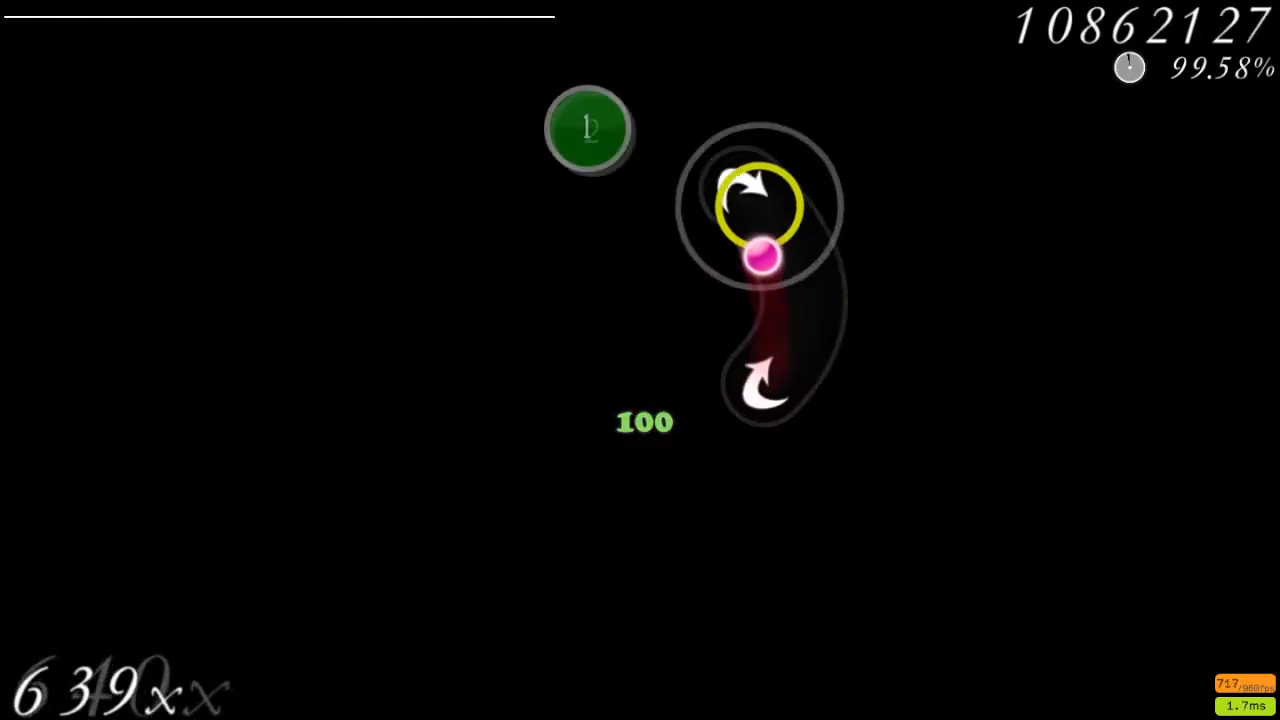
mouse_move(428, 324)
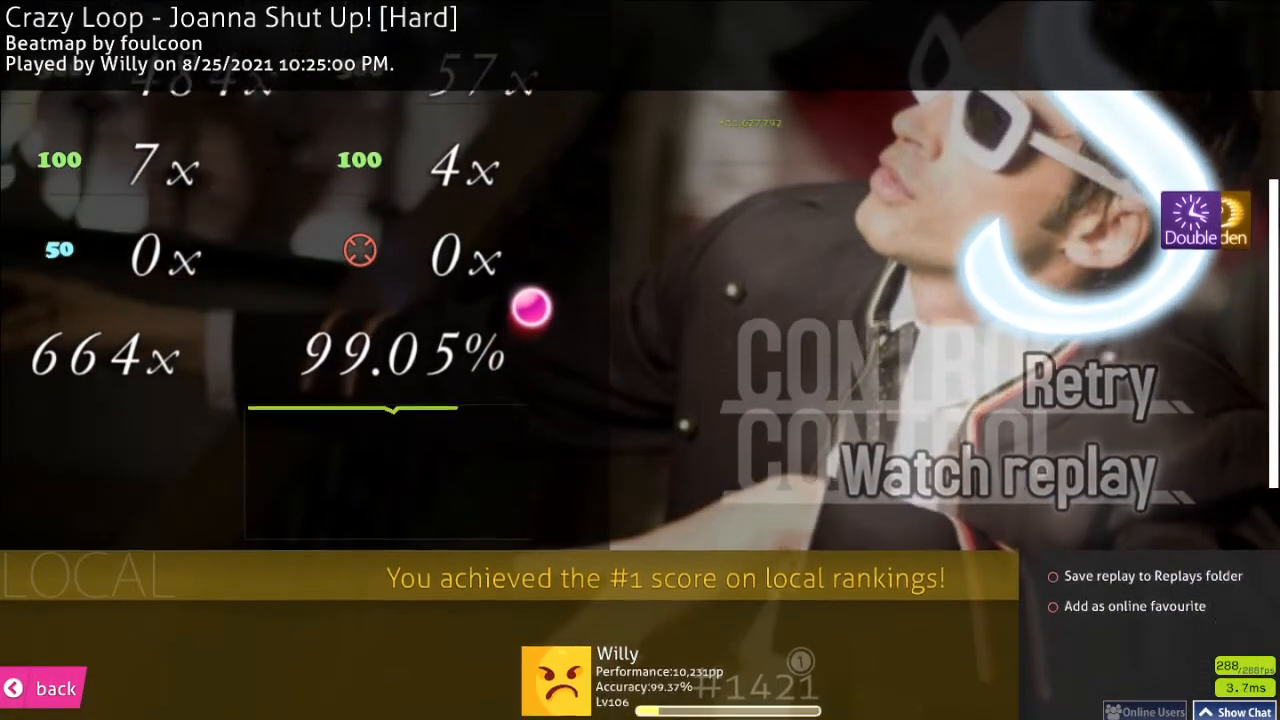
Scroll the results screen to view the 664x full combo, 99.05% accuracy and #1 local ranking.
scroll("down", 3)
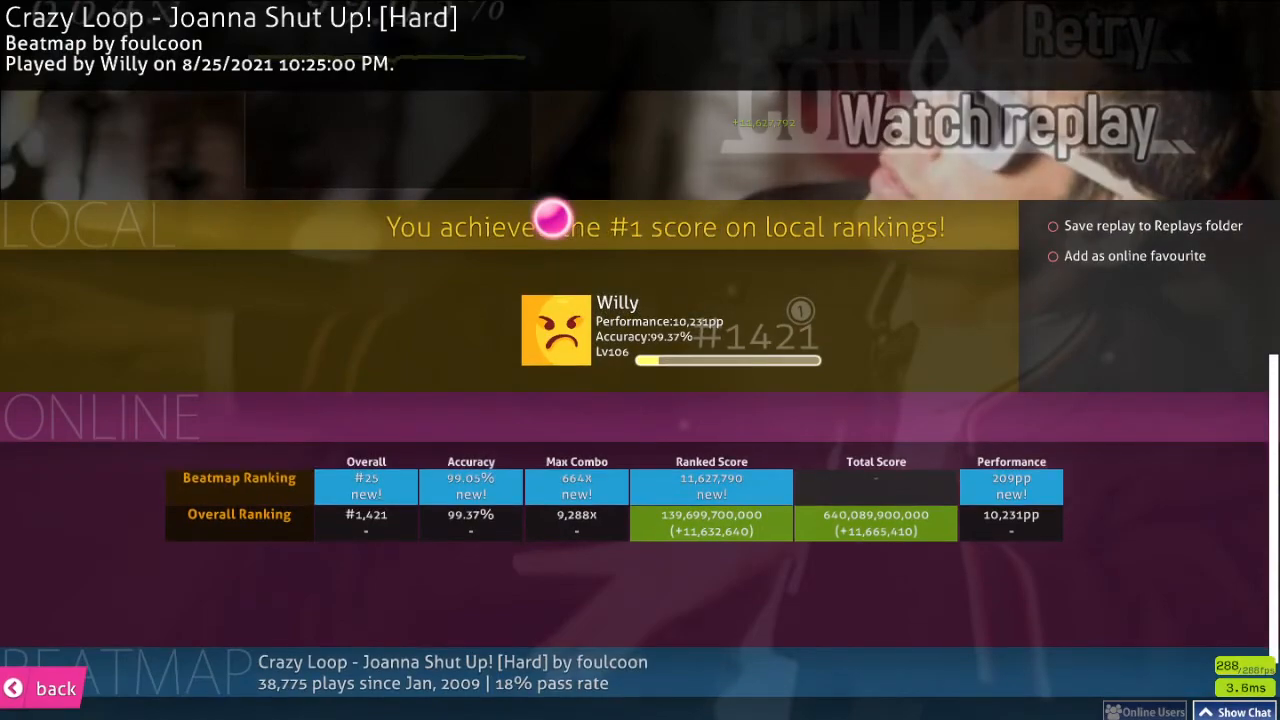